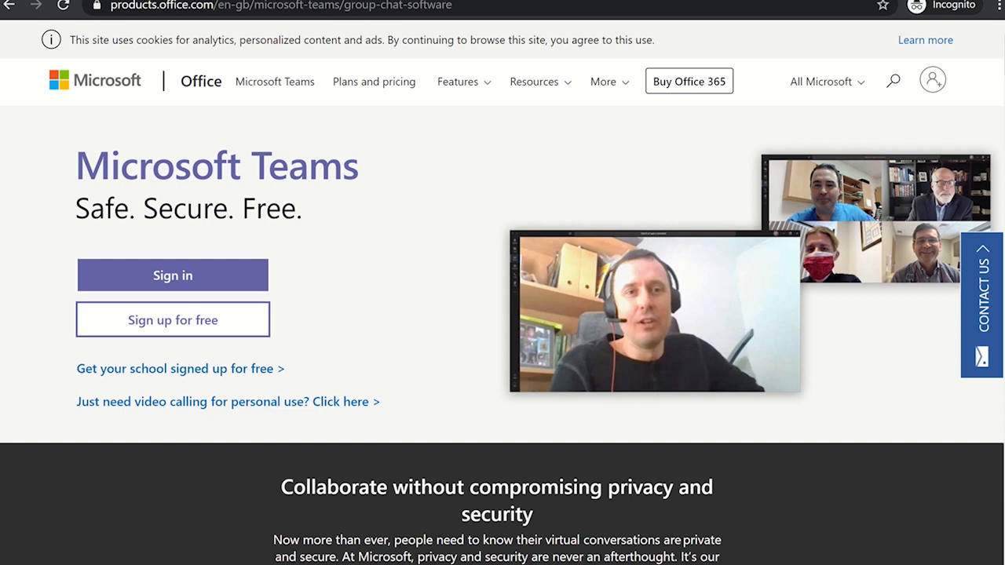
- Navigate the browser to play.google.com/store/apps?hl=en_GB
type("play.google.com/store/apps?hl=en_GB")
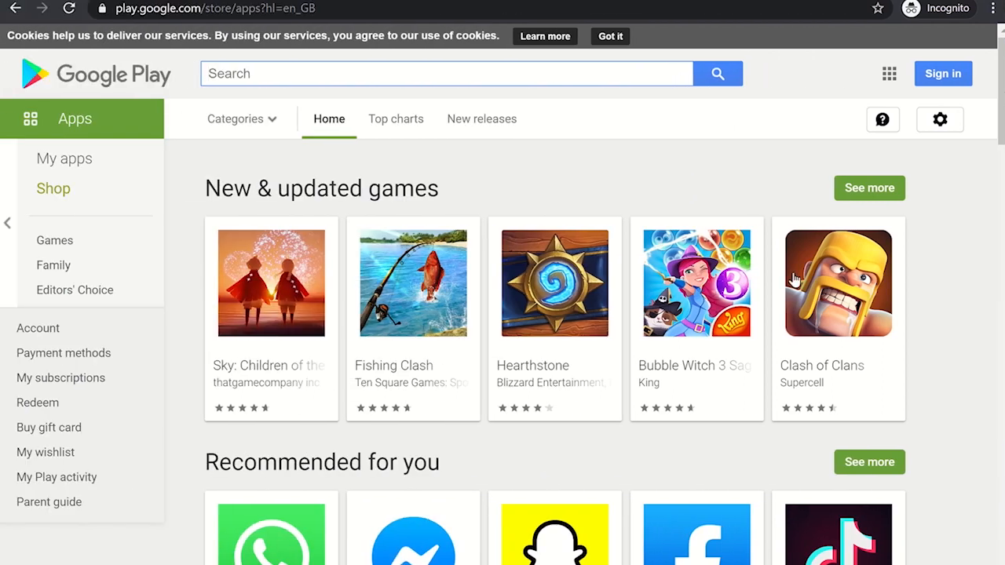
mouse_move(259, 74)
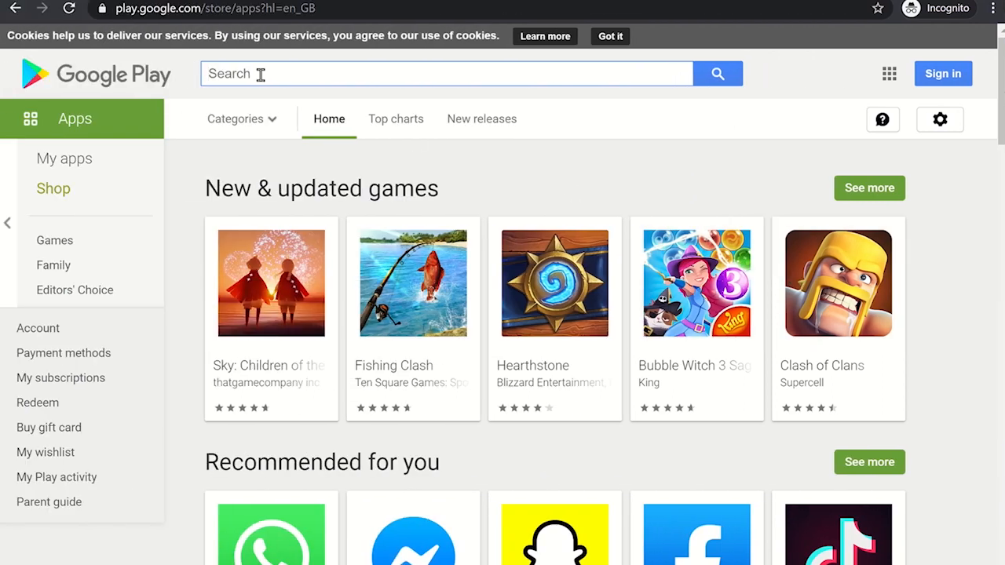
- Search Google Play for 'microsoft teams' and open the Microsoft Teams listing
type("microsoft teams")
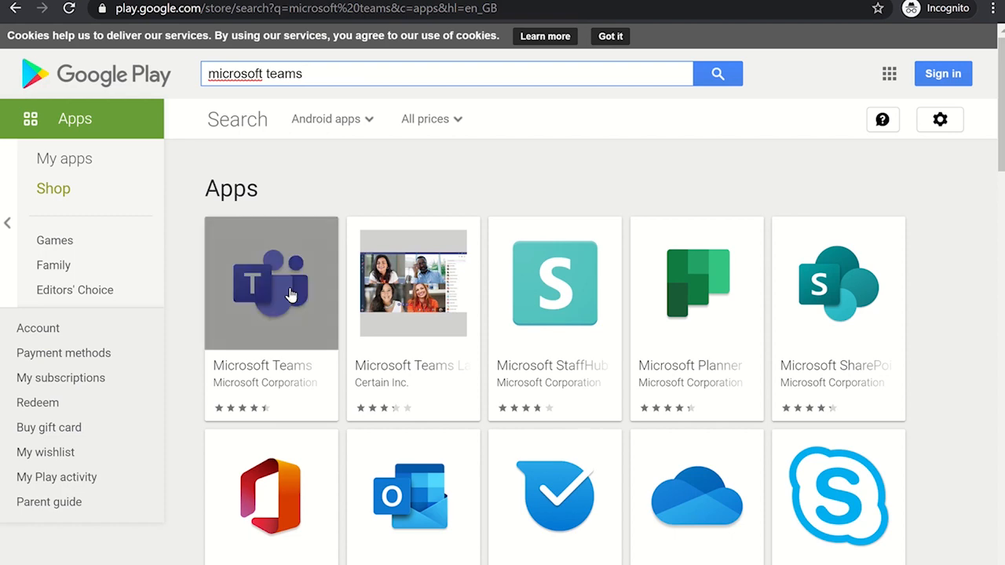
left_click(270, 282)
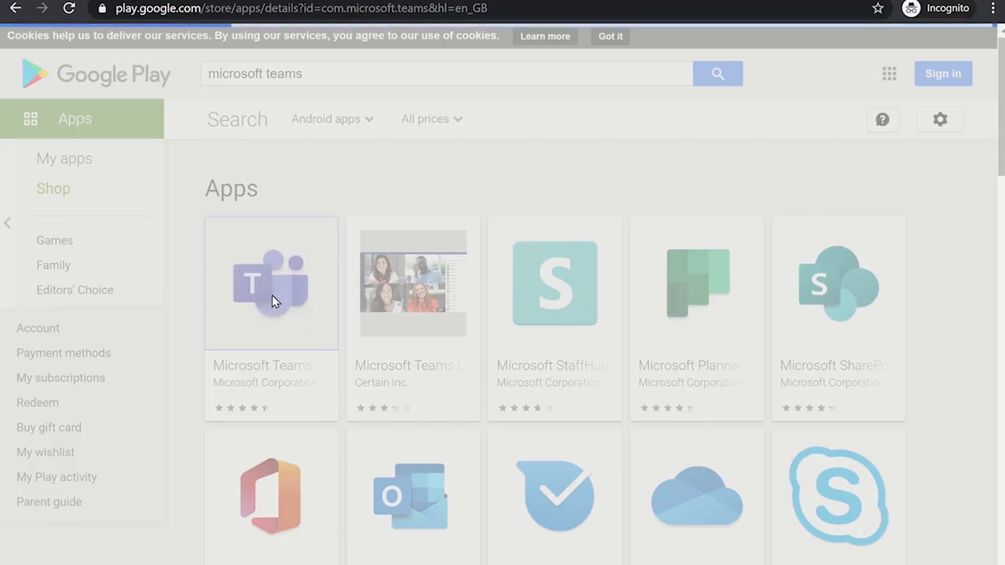
left_click(270, 283)
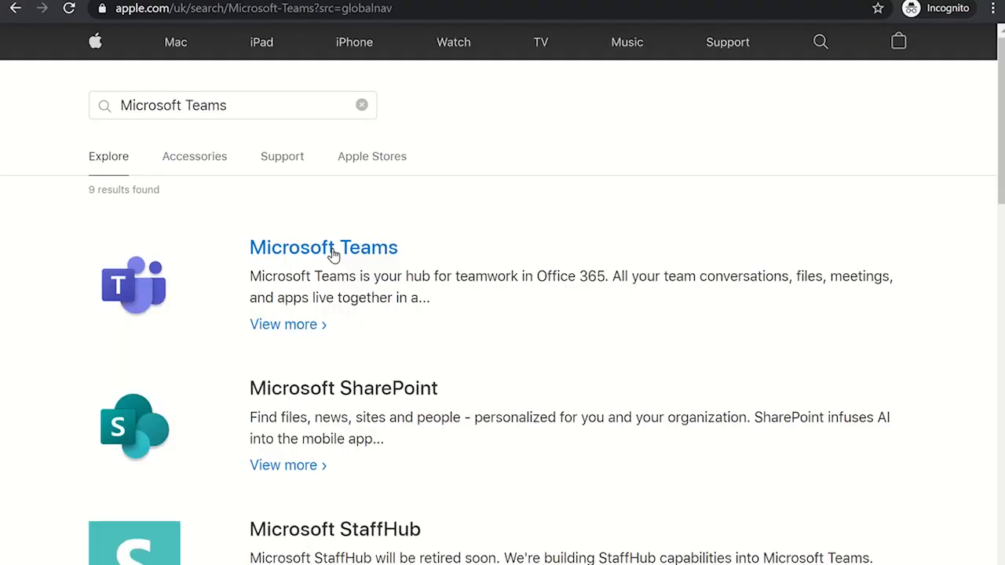
- Open the Microsoft Teams result from Apple's search results
left_click(323, 248)
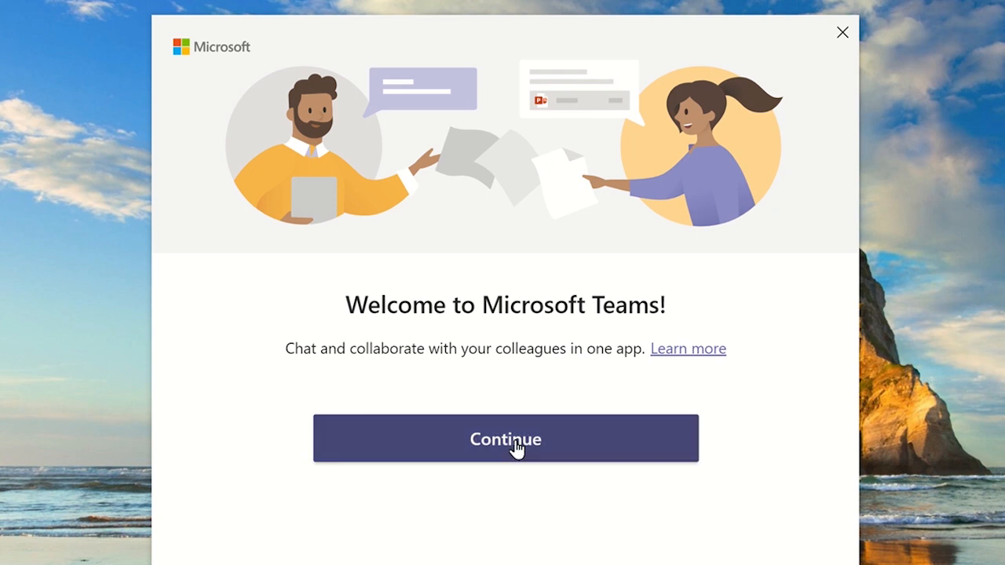
- Sign in to Teams with the NHSmail work email and password
left_click(505, 438)
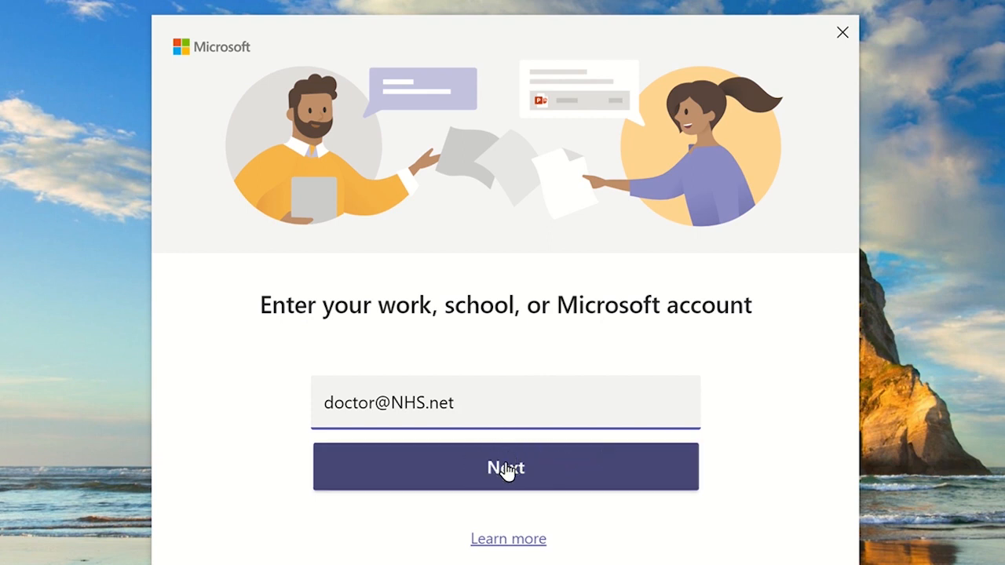
left_click(506, 466)
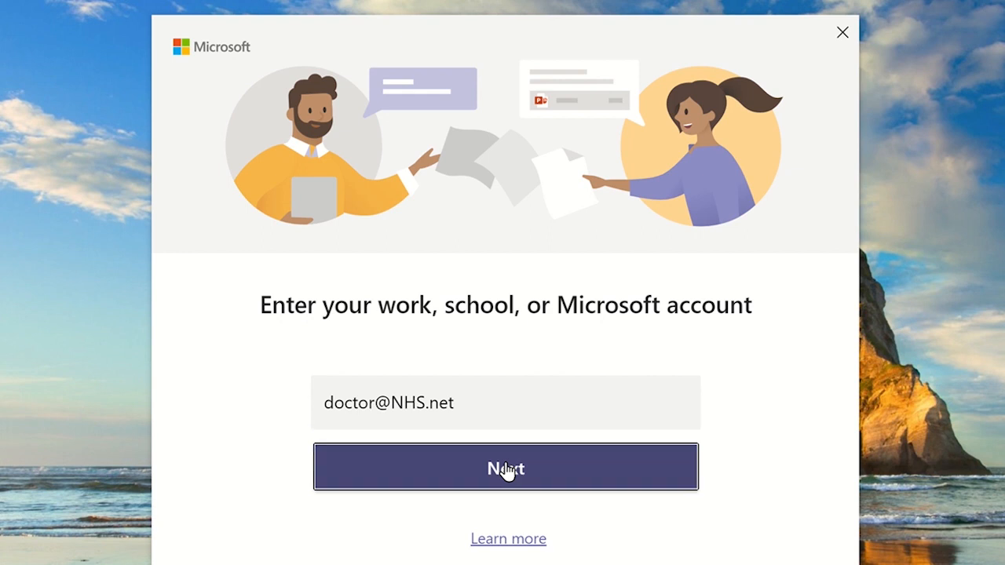
left_click(506, 468)
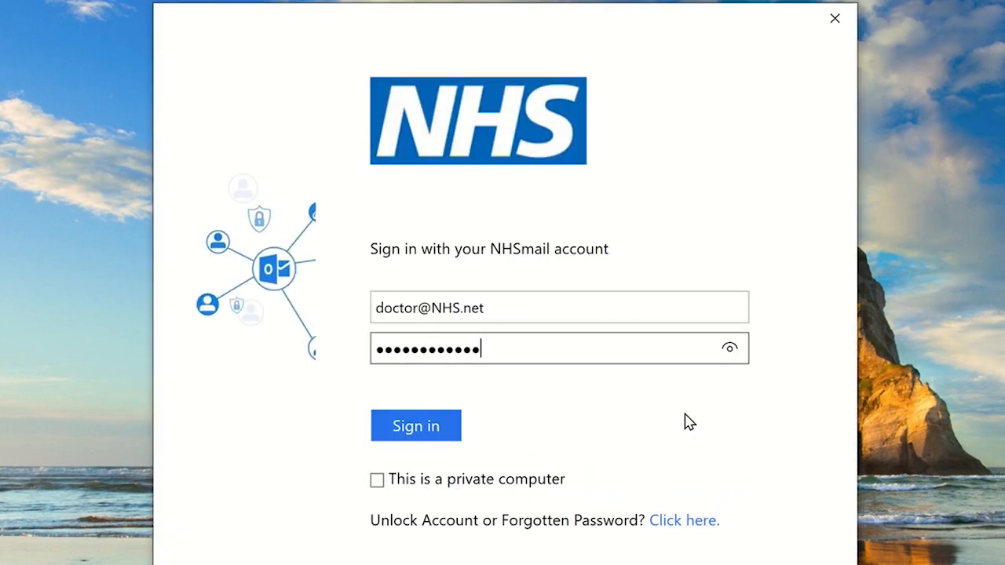
left_click(414, 425)
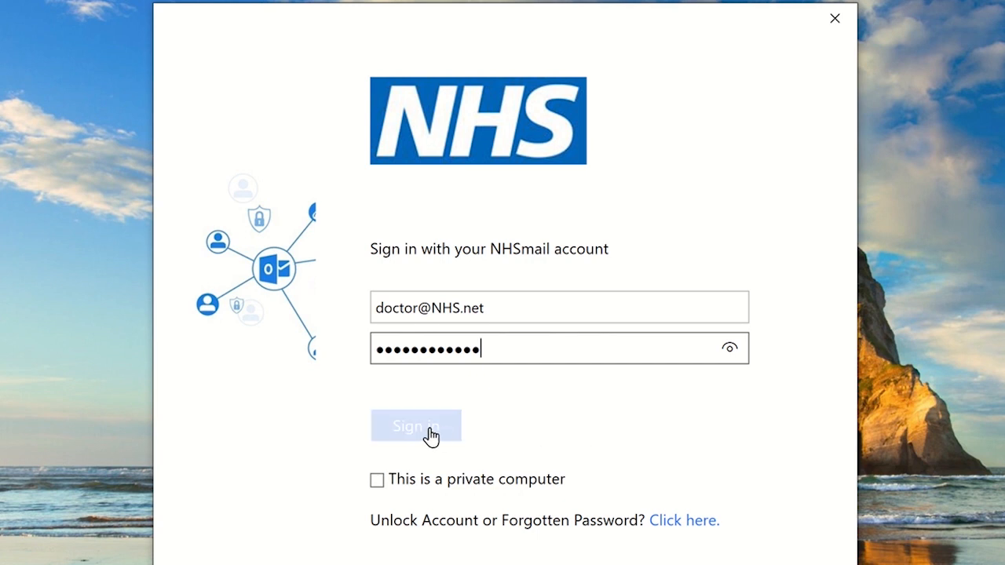
left_click(414, 425)
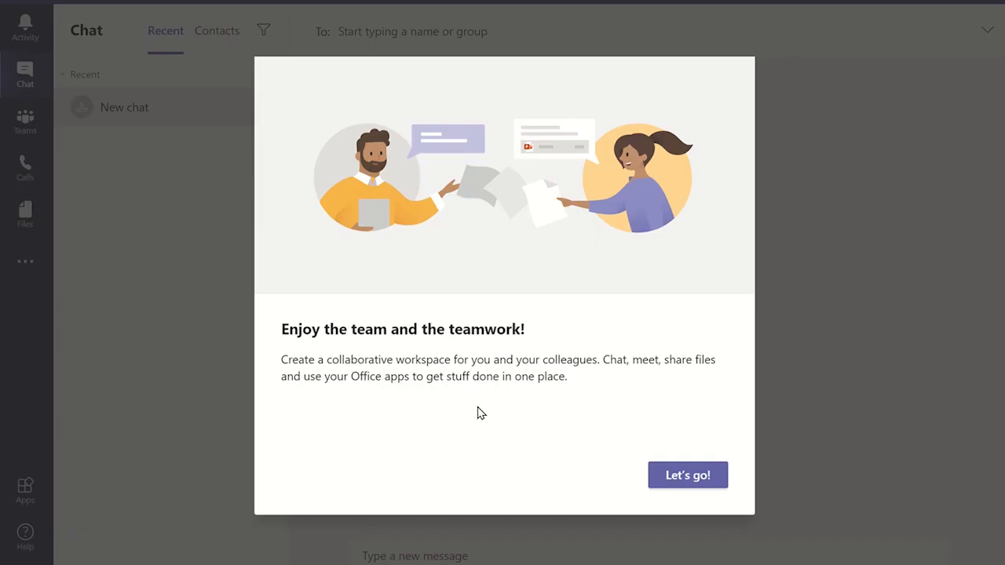
- Dismiss the 'Let's go!' welcome dialog and the OneDrive Files tip
left_click(688, 474)
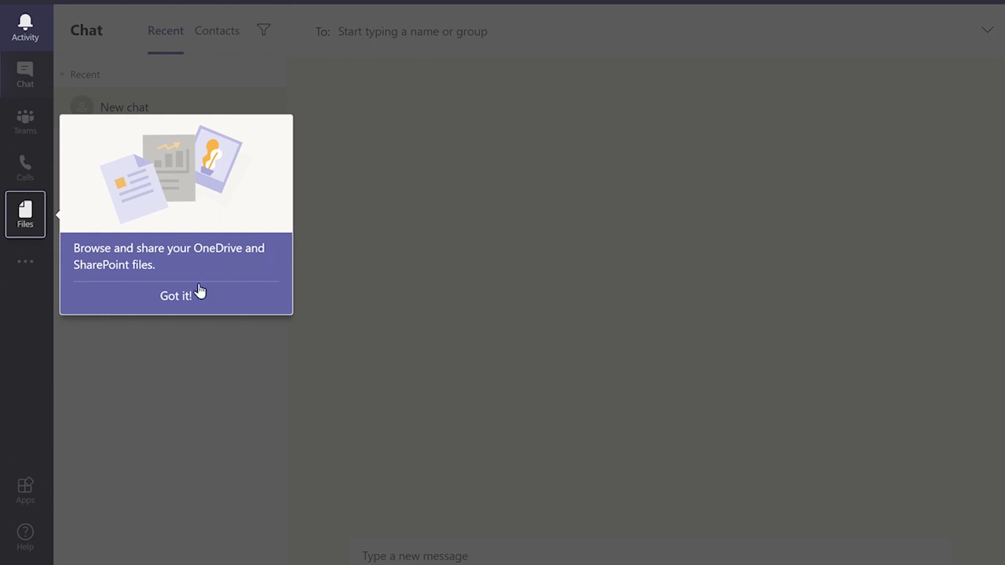
mouse_move(175, 295)
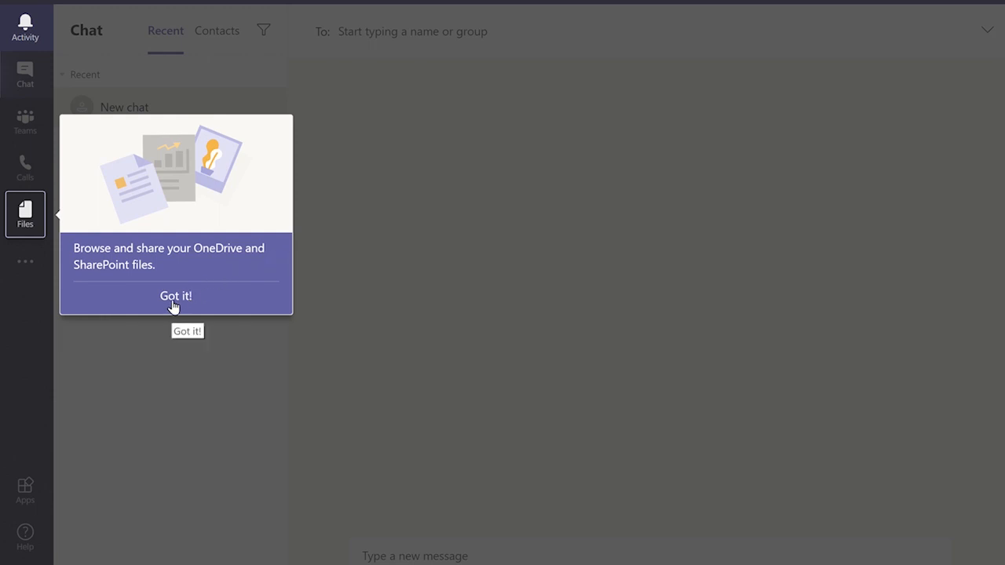
left_click(176, 296)
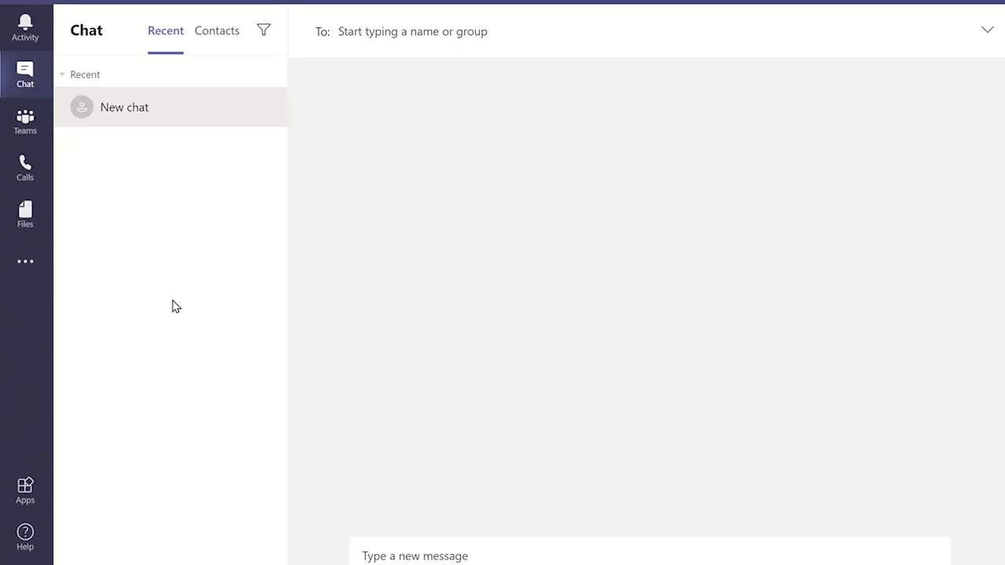